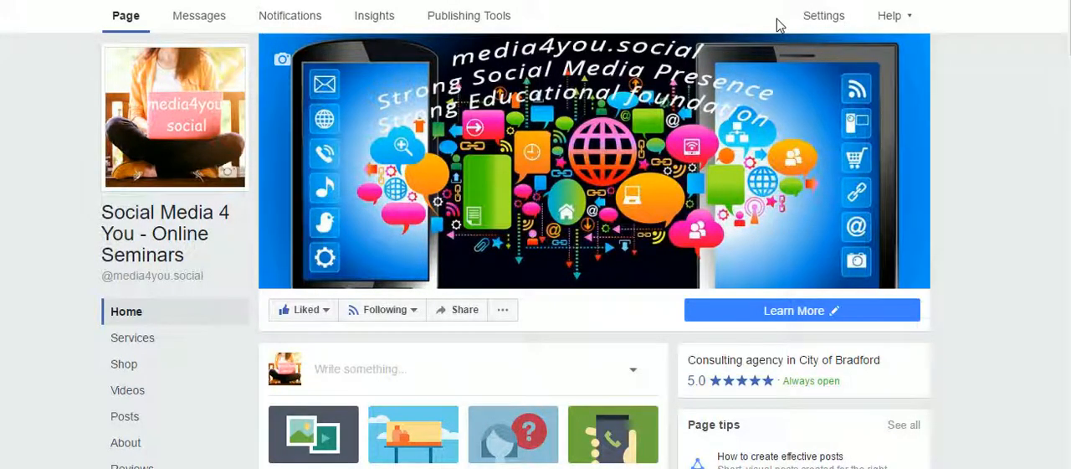
mouse_move(823, 19)
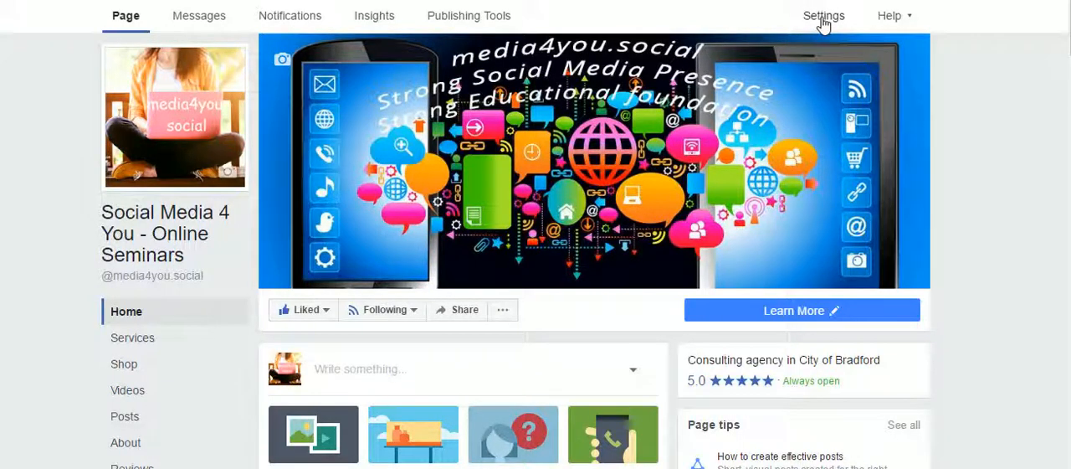
Go to the business page's Settings, landing on the General settings list
left_click(824, 15)
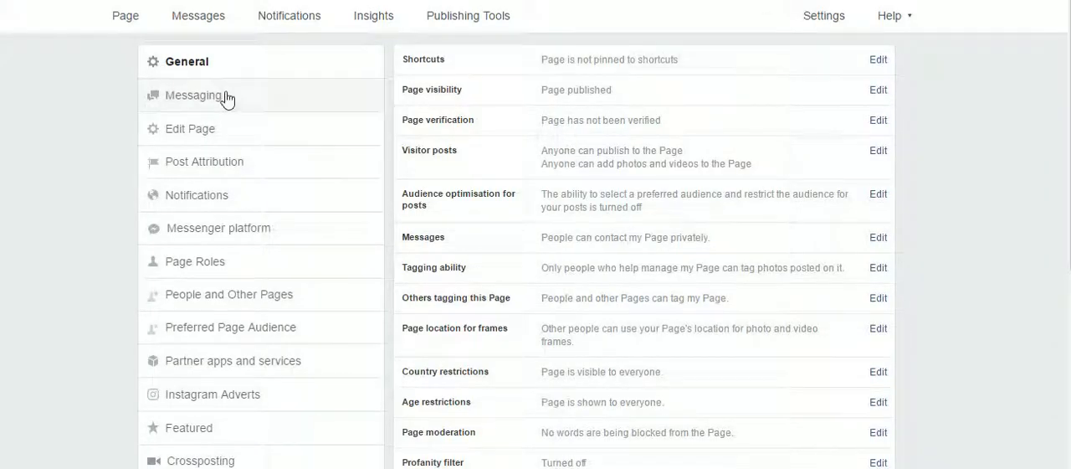
left_click(191, 127)
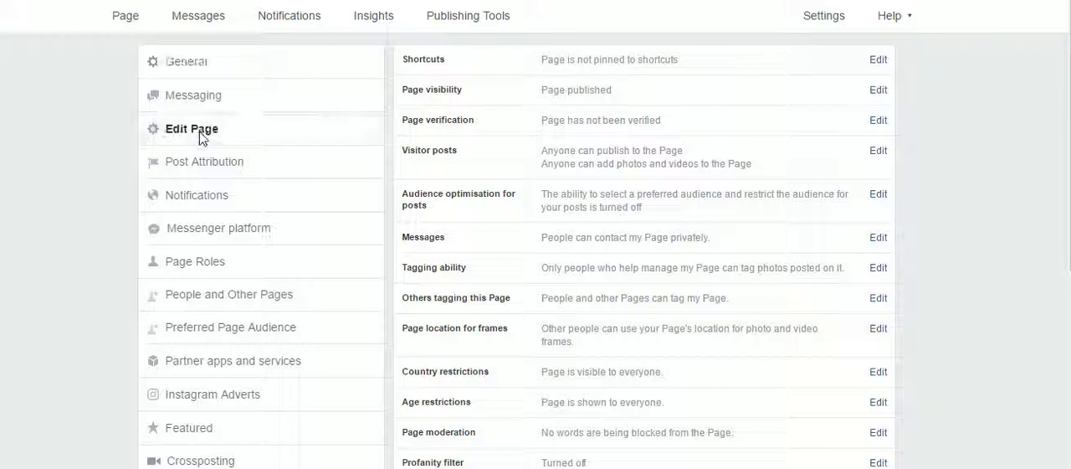
Switch to Edit Page settings, where Services shows as the current template
left_click(191, 127)
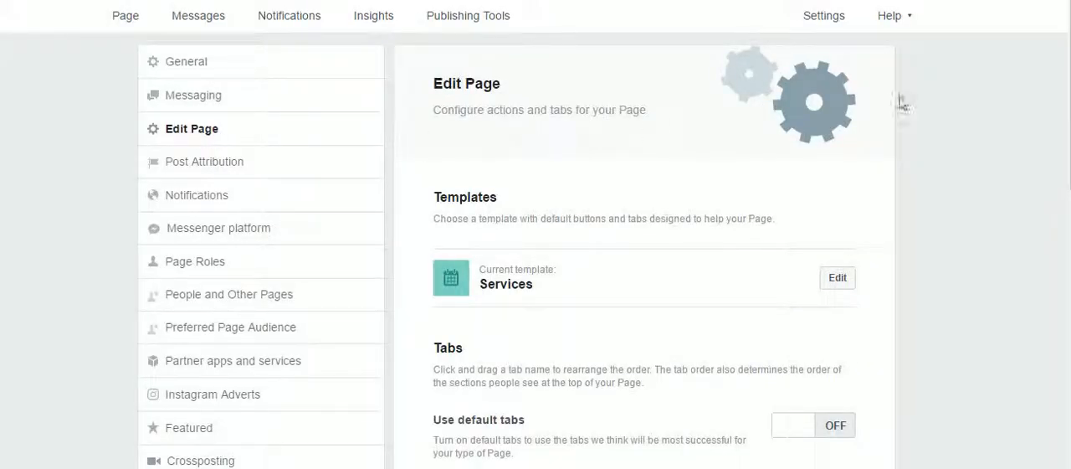
mouse_move(1021, 90)
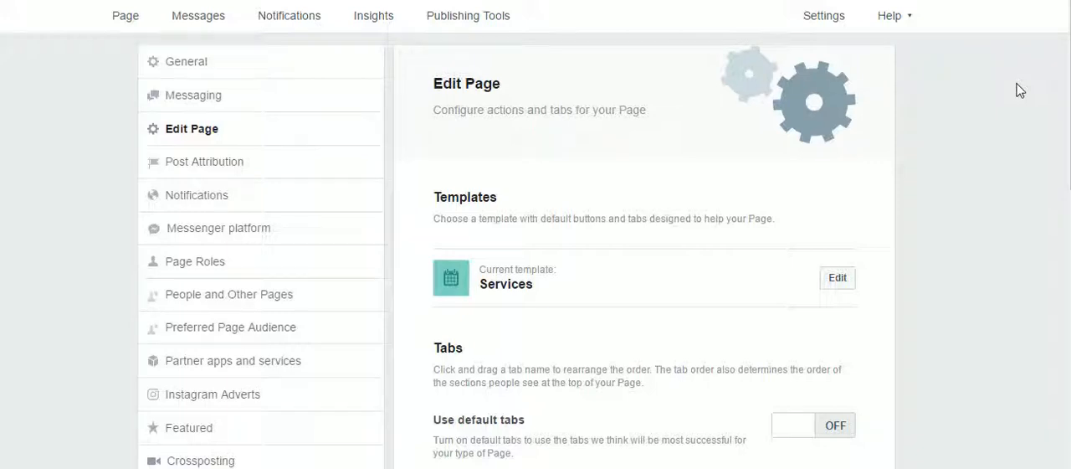
mouse_move(1051, 82)
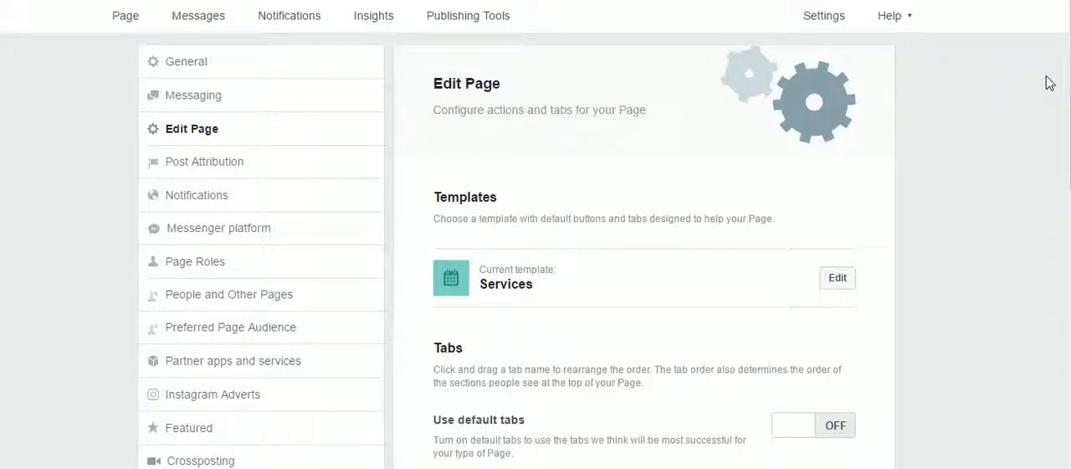
mouse_move(661, 192)
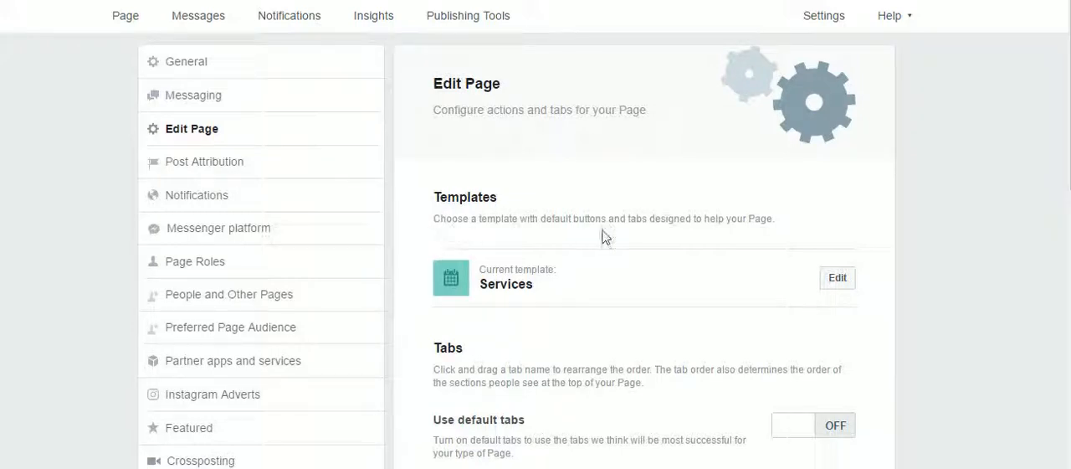
mouse_move(623, 236)
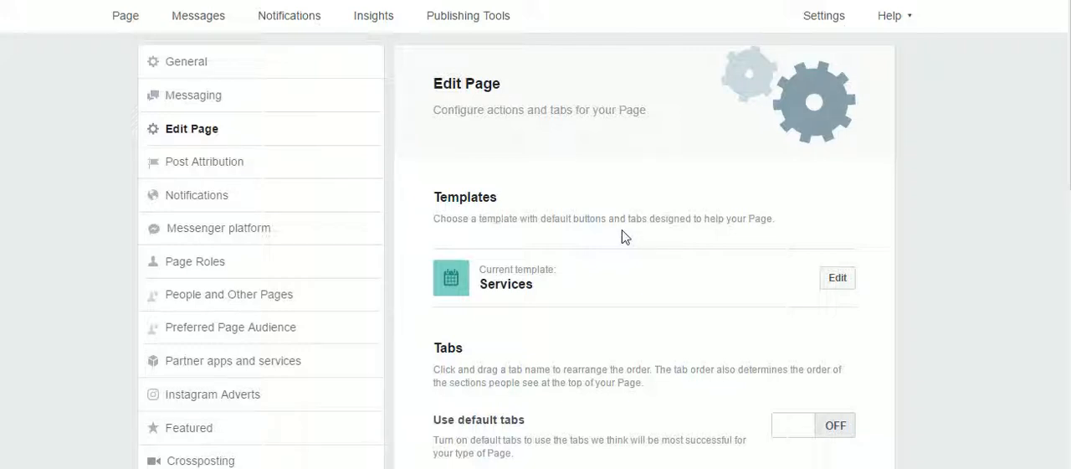
mouse_move(886, 262)
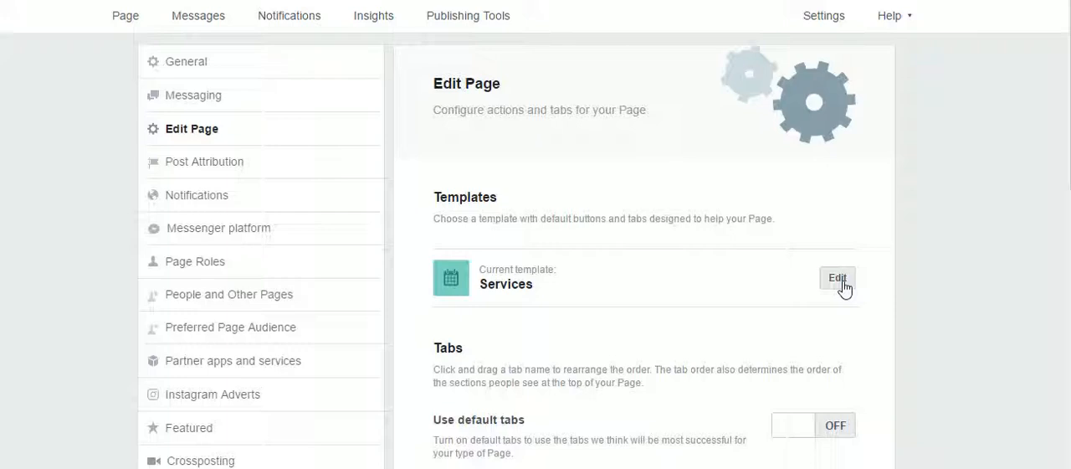
Browse the Templates list — Services (current), Business, Shopping, Venues, Non-profit, Politicians, Restaurants
left_click(837, 278)
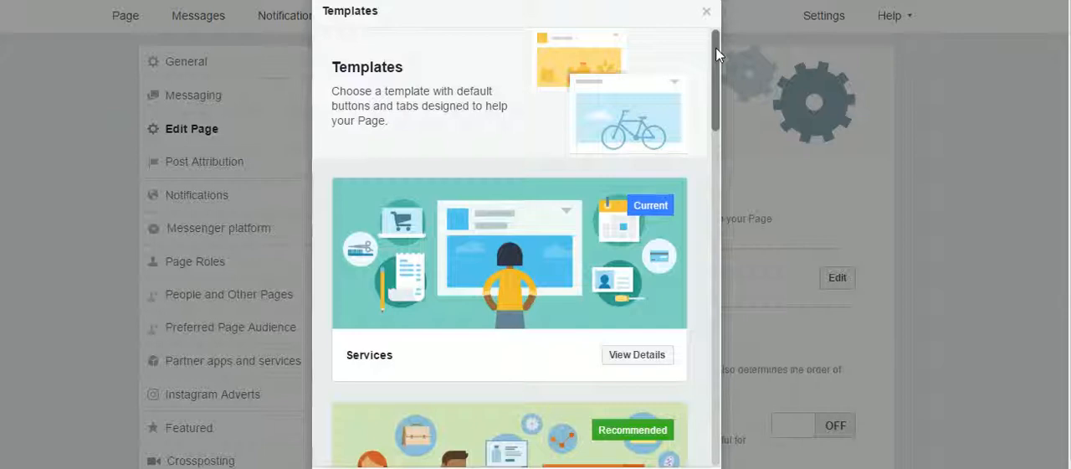
scroll("down", 3)
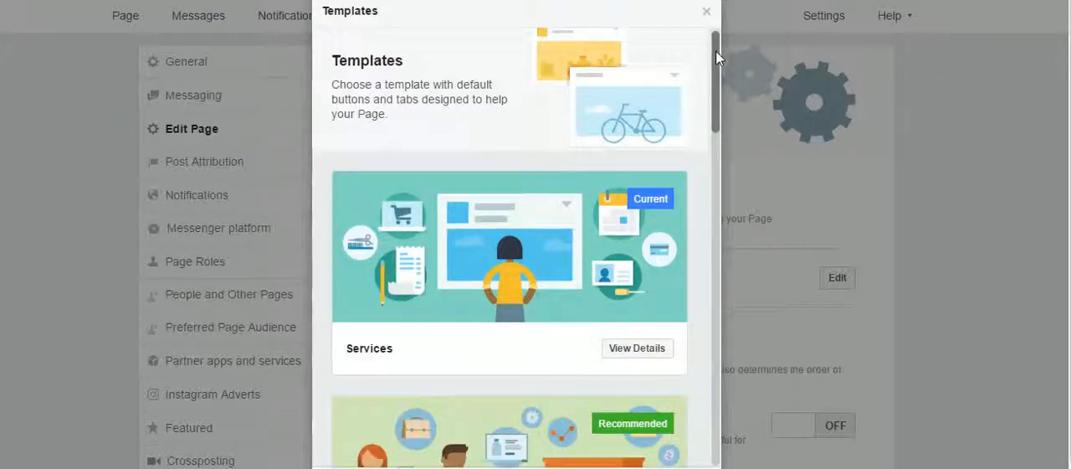
scroll("down", 3)
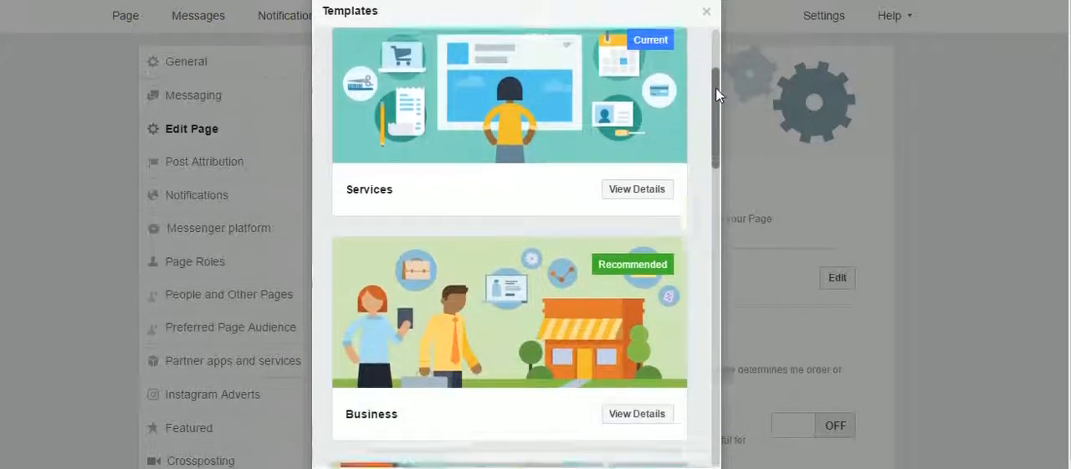
scroll("down", 3)
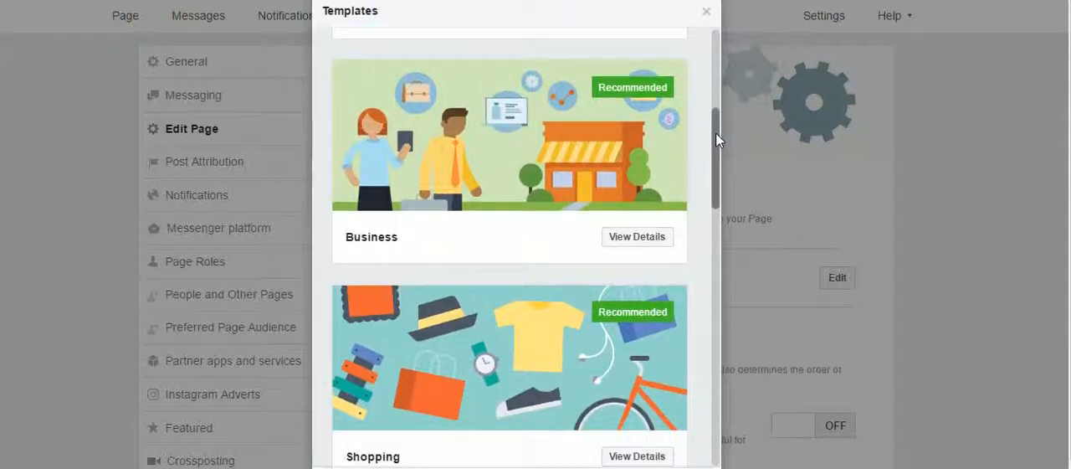
scroll("down", 3)
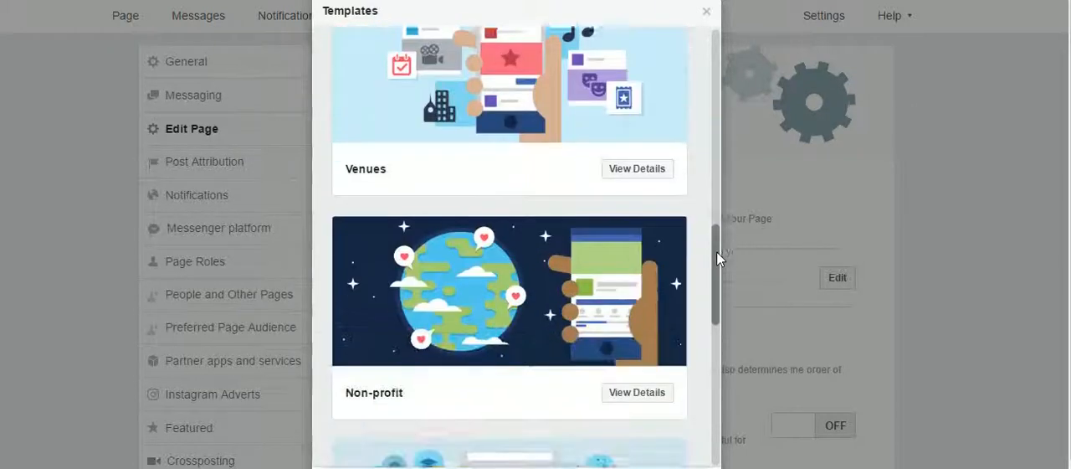
scroll("down", 3)
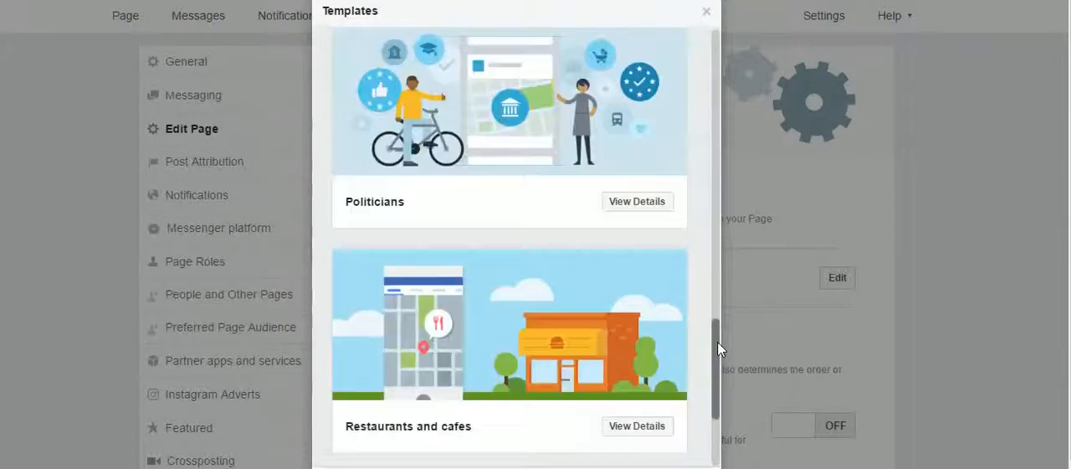
scroll("down", 3)
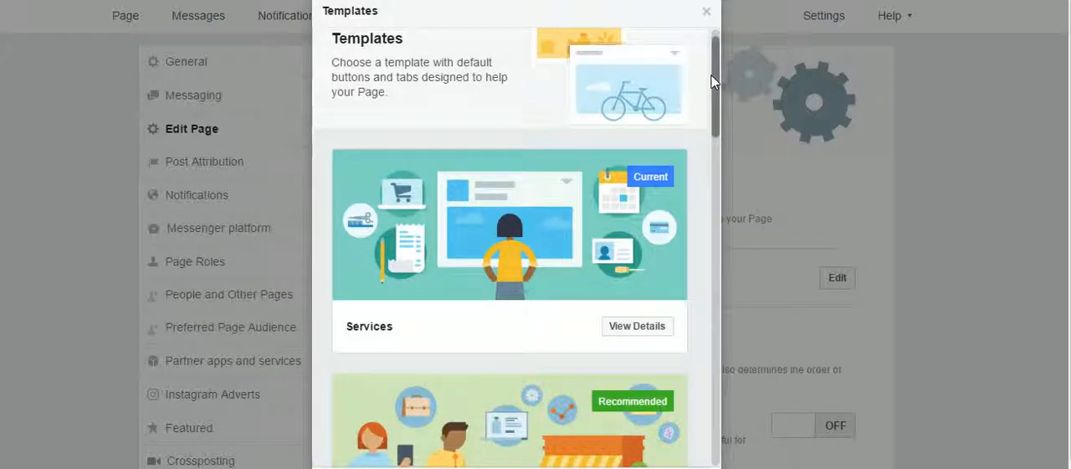
scroll("down", 3)
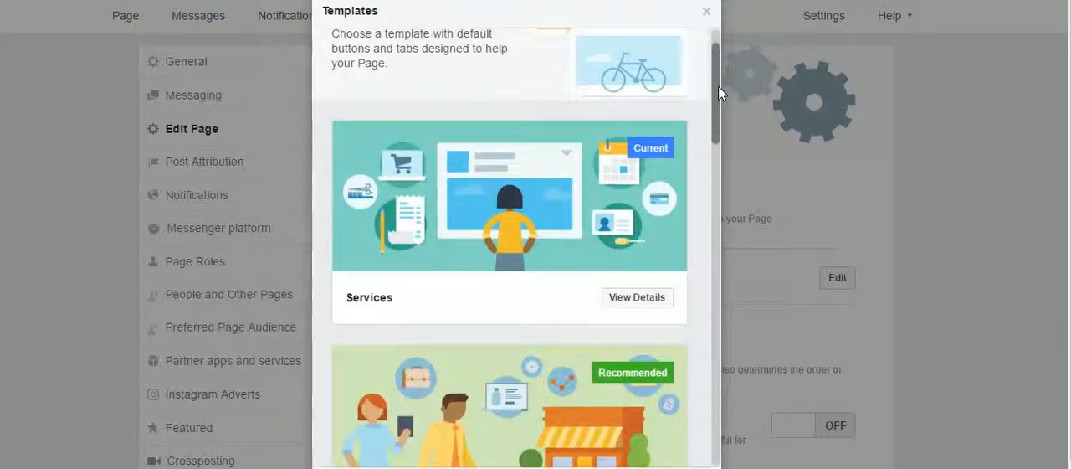
scroll("down", 3)
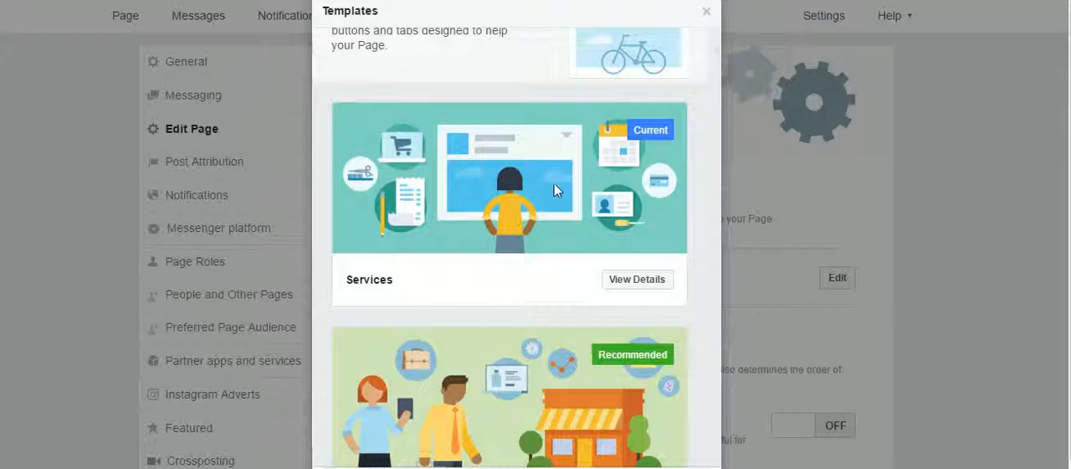
mouse_move(522, 243)
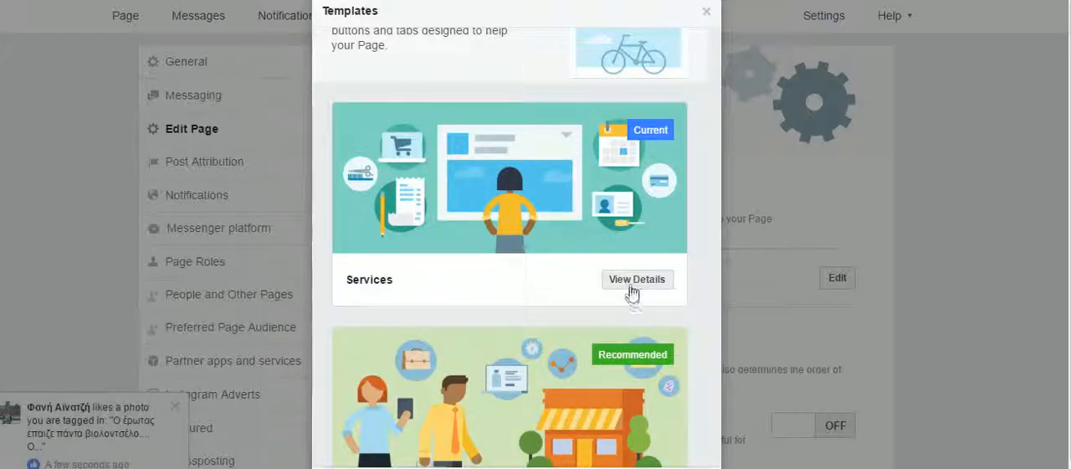
Read the Services template details: Call Now button, toolbar buttons, and tabs Home, Services, Reviews, Shop, Offers
left_click(636, 277)
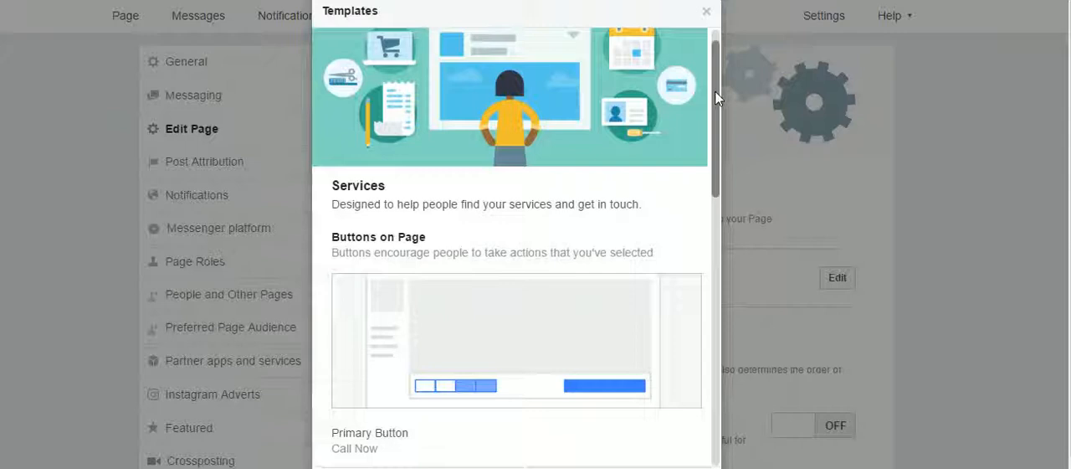
scroll("down", 3)
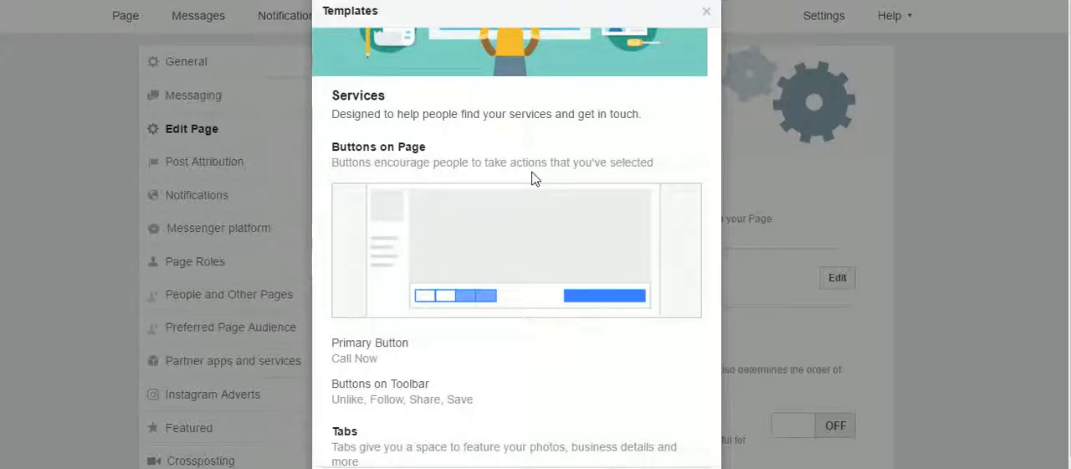
mouse_move(697, 154)
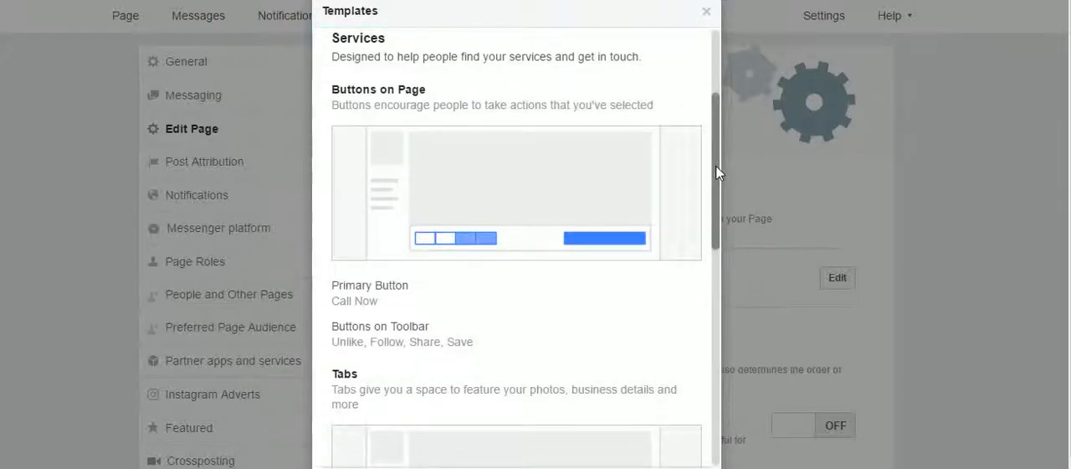
scroll("down", 3)
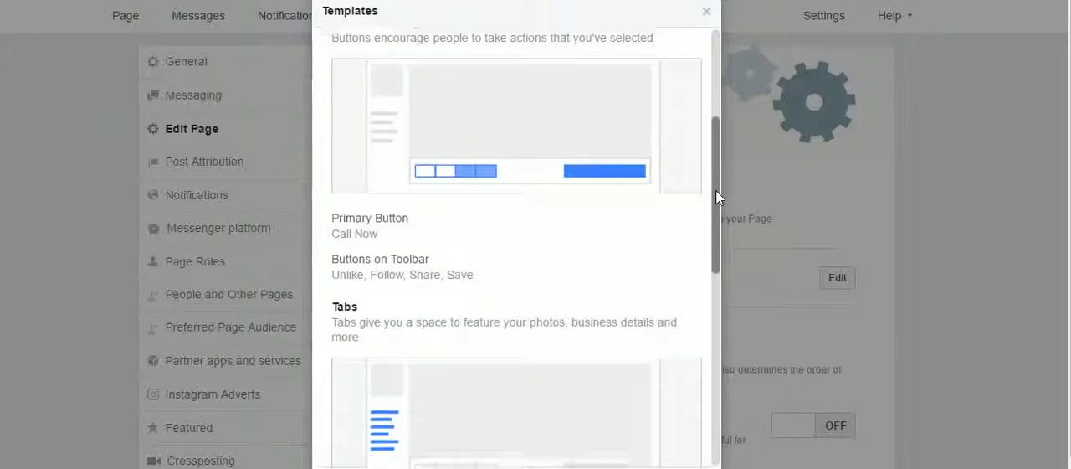
scroll("down", 3)
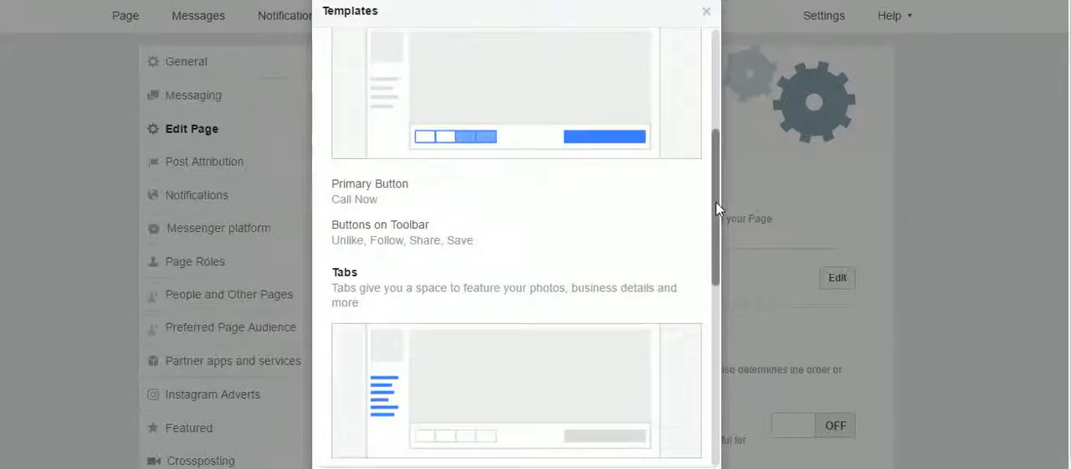
scroll("down", 3)
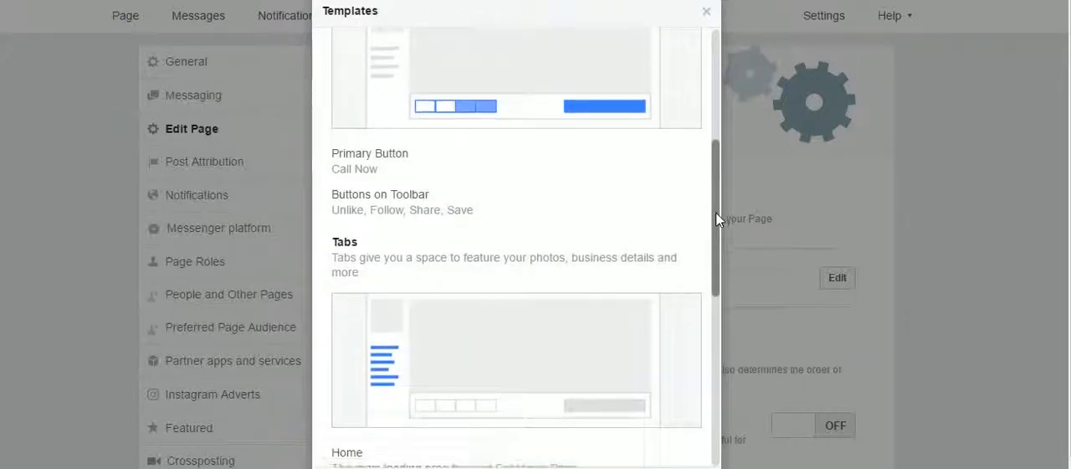
scroll("down", 3)
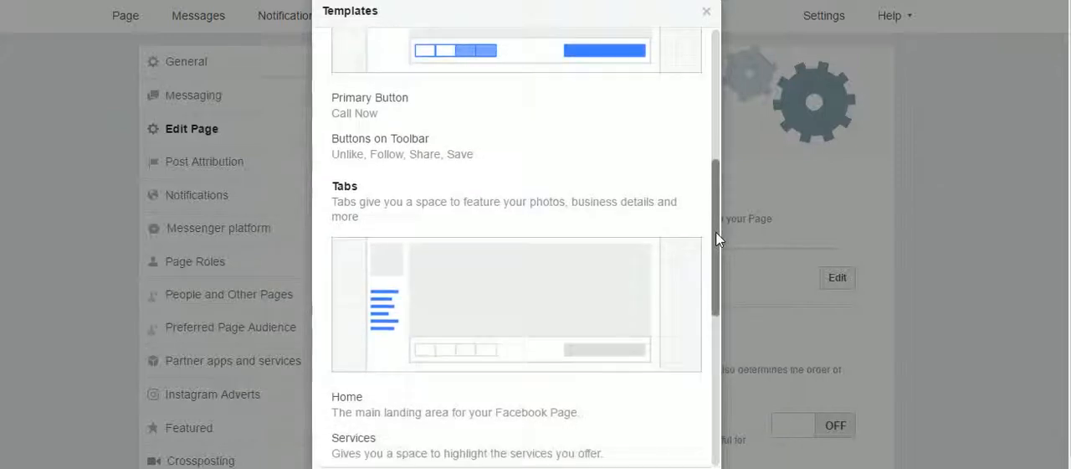
scroll("down", 3)
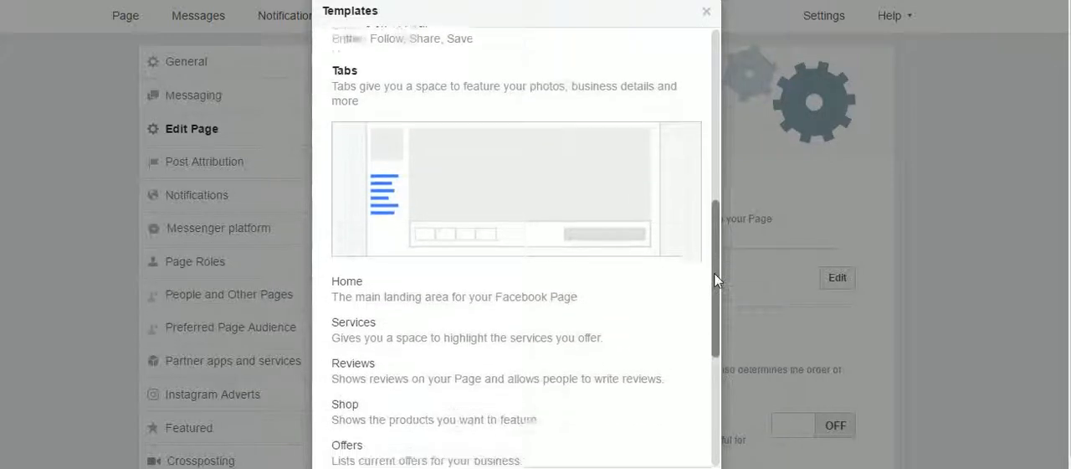
scroll("down", 3)
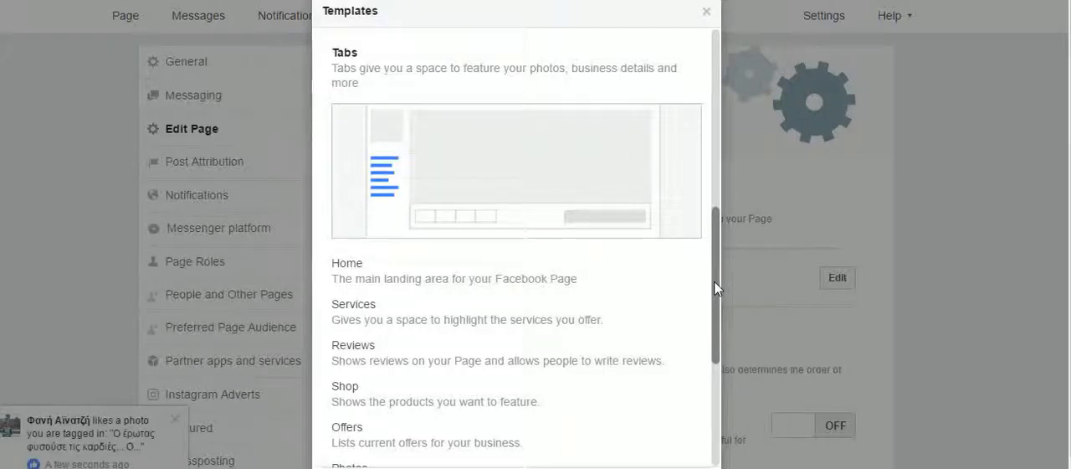
Finish the Services tab list through Posts, Events and About, ending back at the Templates list
scroll("down", 3)
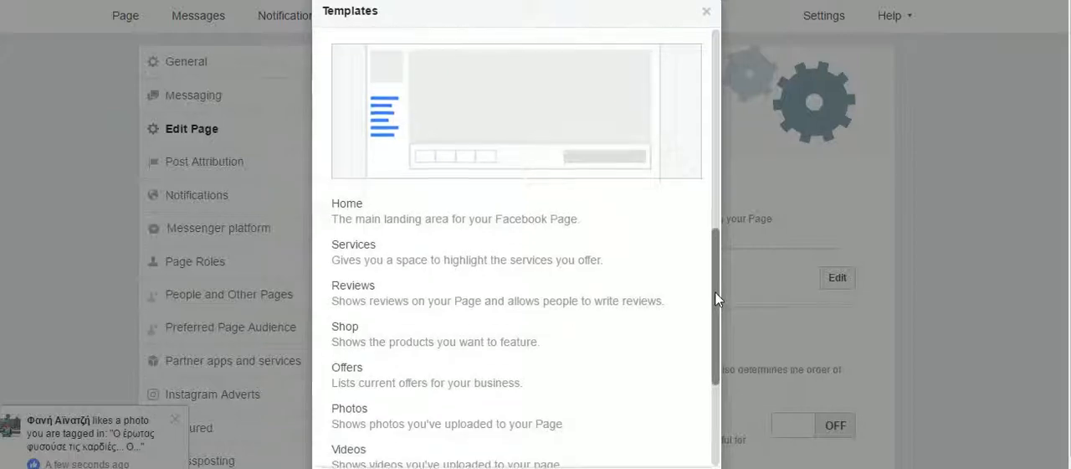
scroll("down", 3)
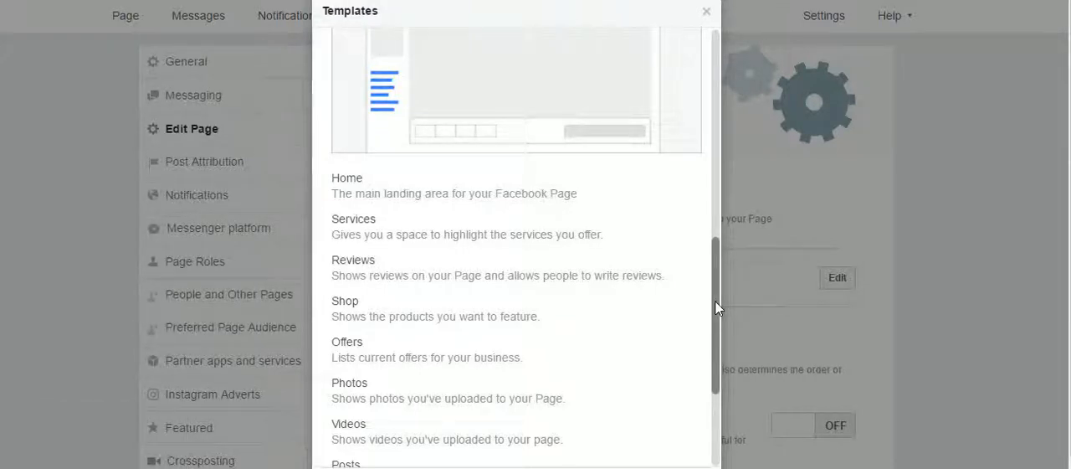
mouse_move(819, 313)
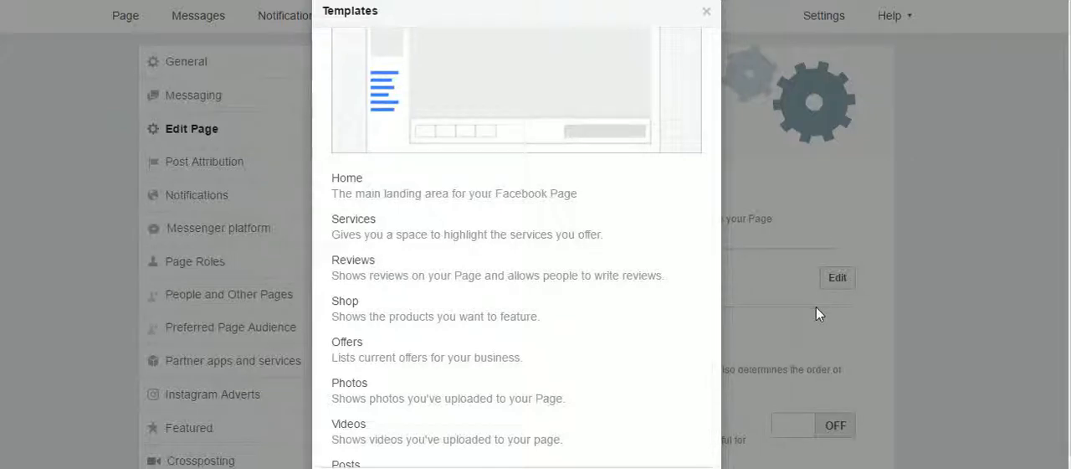
mouse_move(800, 338)
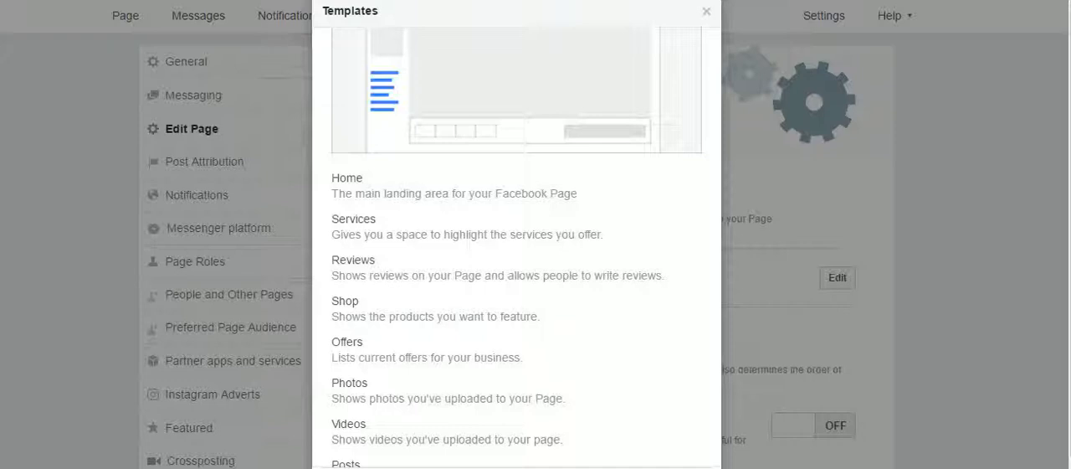
mouse_move(408, 228)
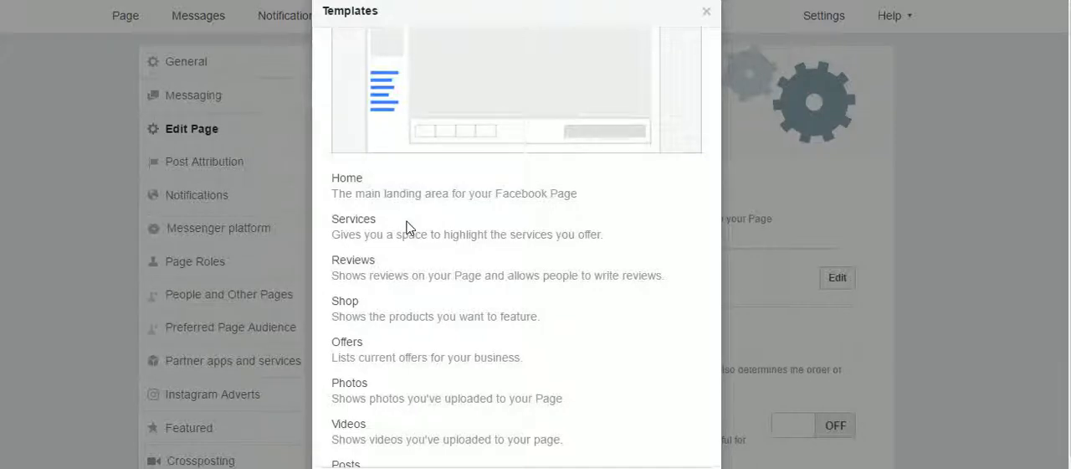
mouse_move(372, 335)
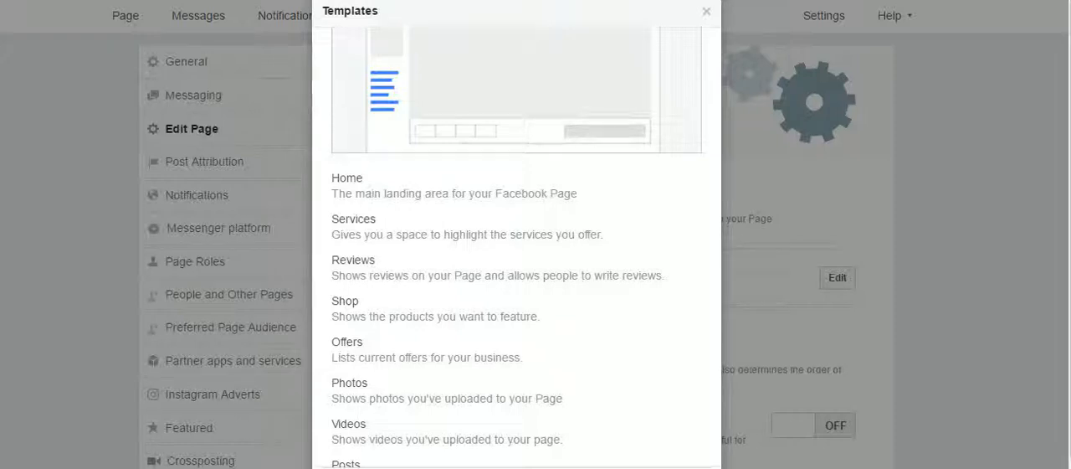
scroll("down", 3)
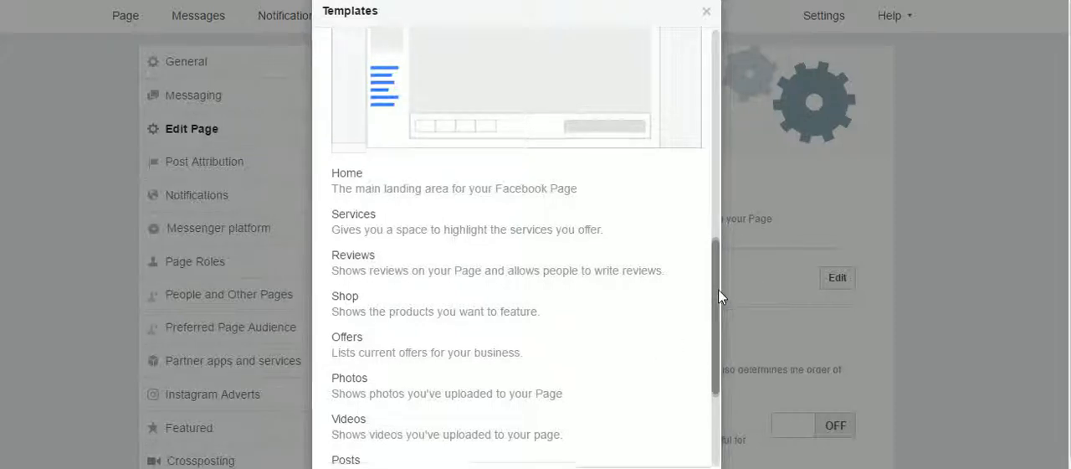
scroll("down", 3)
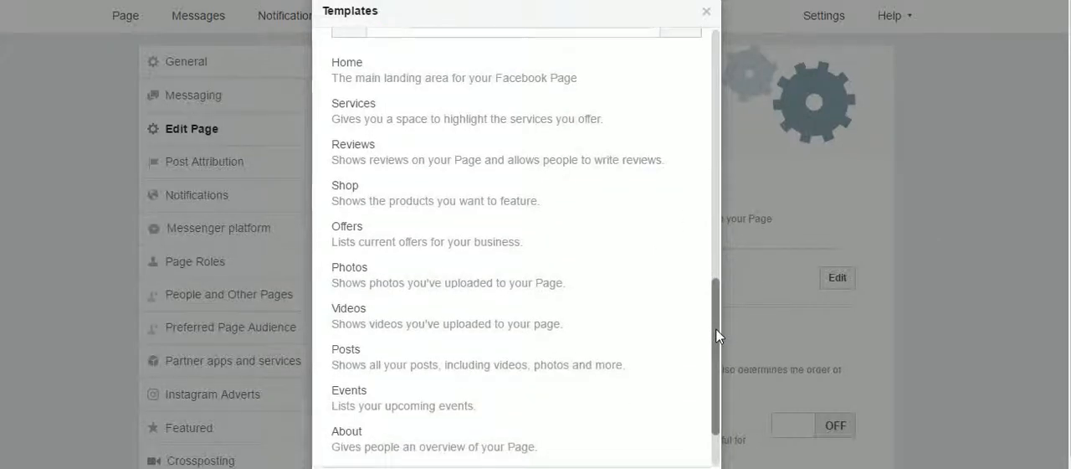
scroll("down", 3)
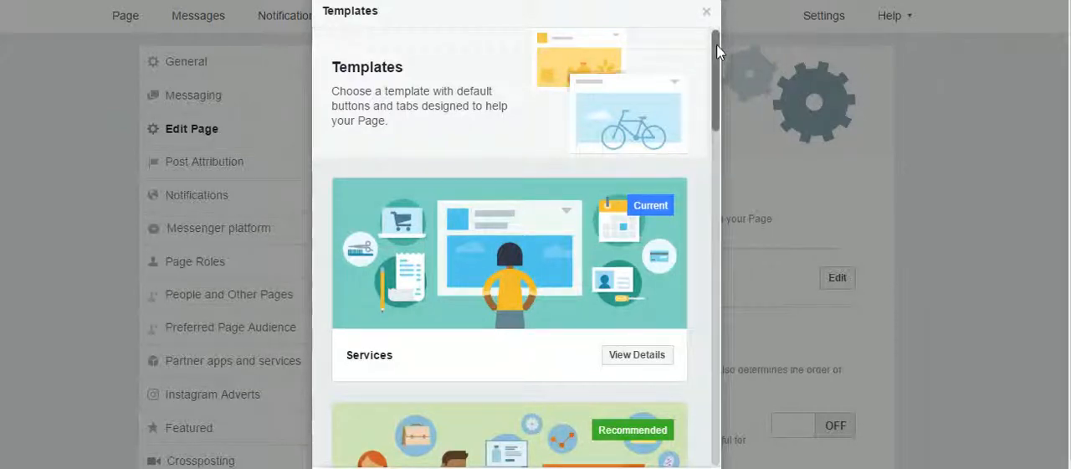
Close the Templates dialog, leaving Edit Page with Services still current
left_click(707, 10)
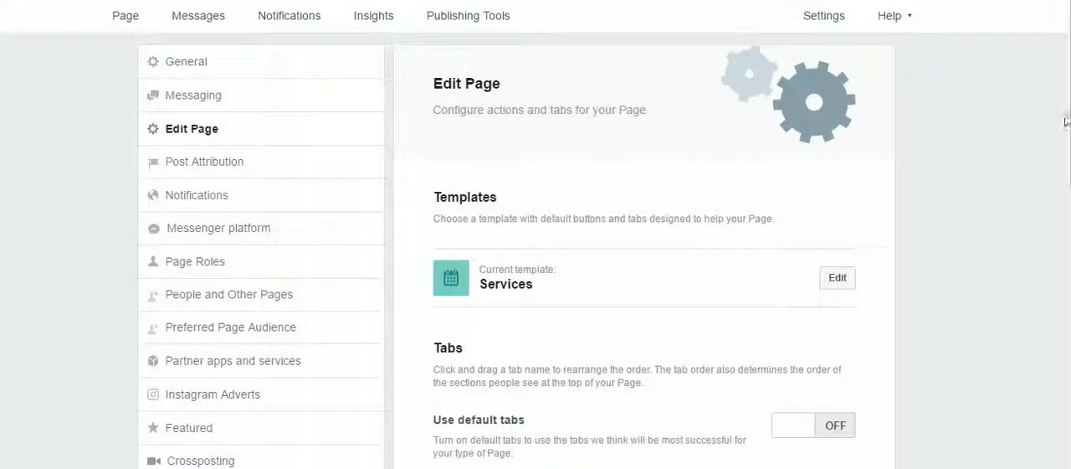
mouse_move(1026, 141)
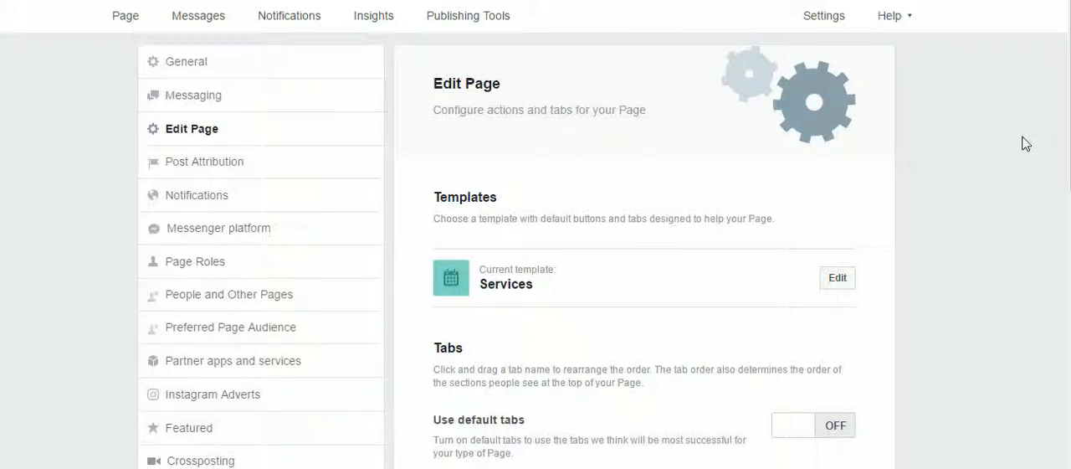
mouse_move(953, 134)
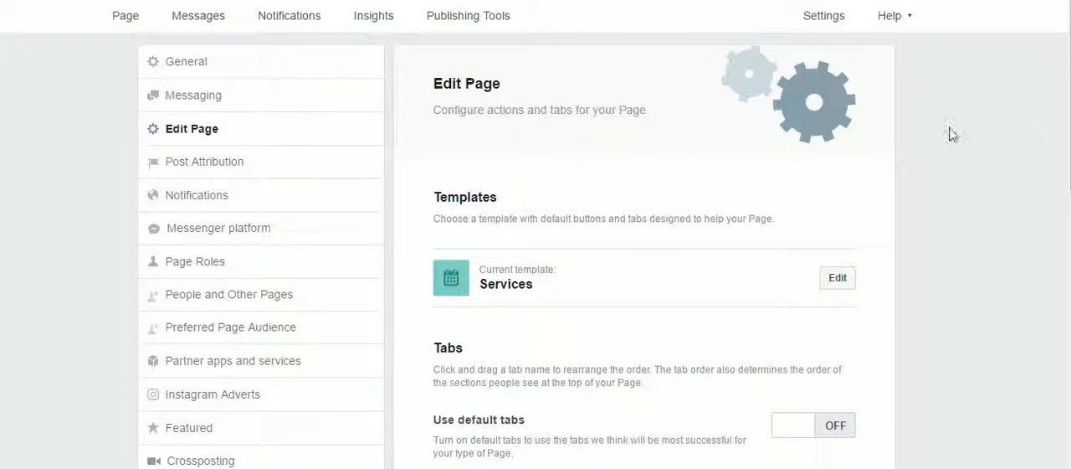